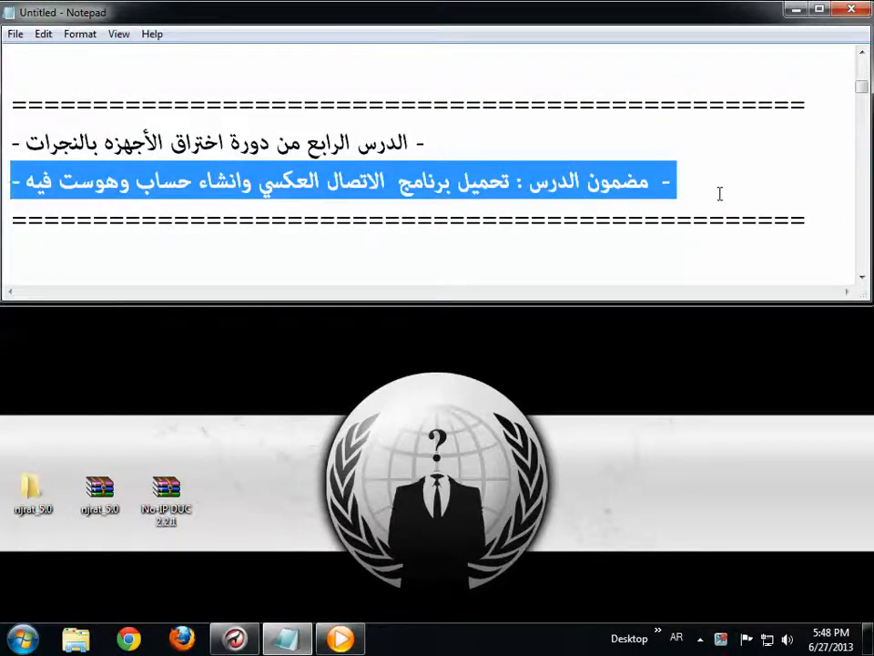
Step: Locate the No-IP DUC 2.2.1 folder on the desktop and launch its installer
scroll(down, 3)
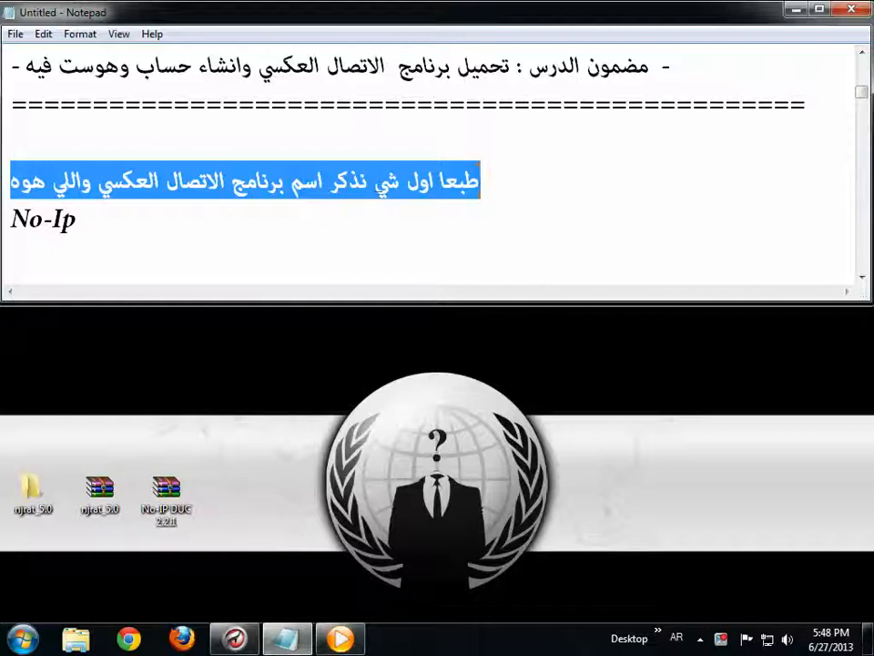
scroll(down, 3)
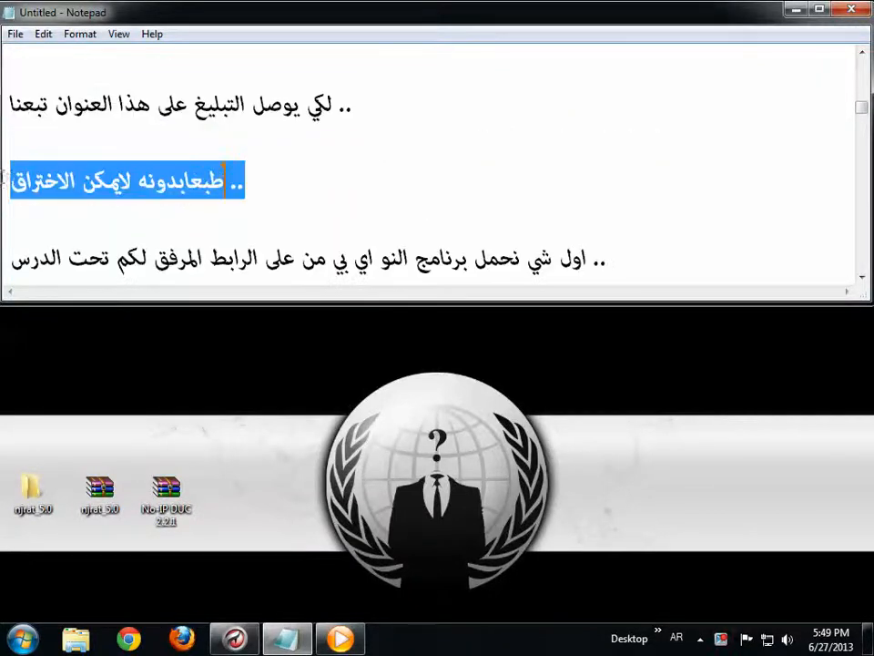
scroll(down, 3)
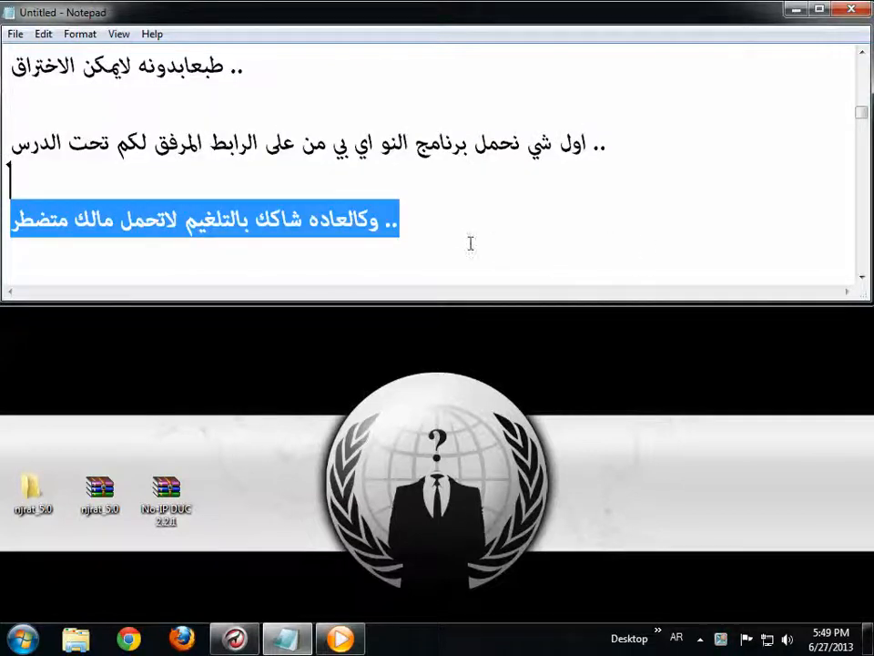
scroll(down, 3)
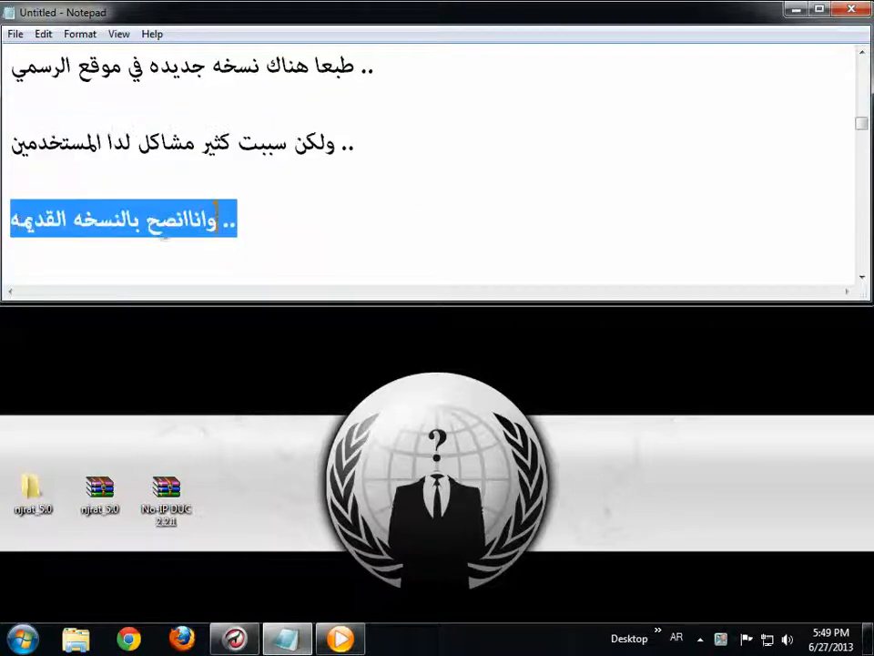
scroll(down, 3)
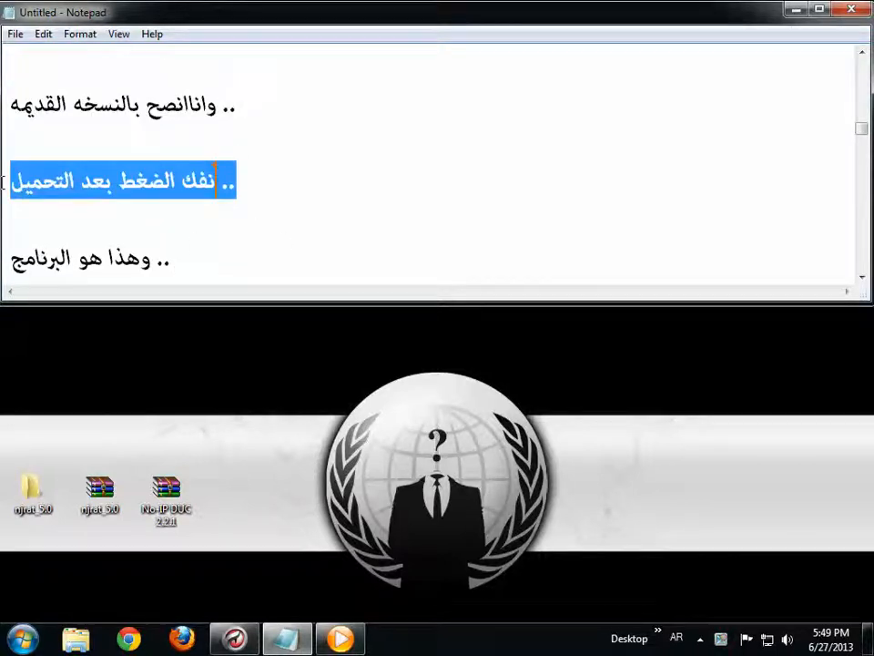
right_click(166, 499)
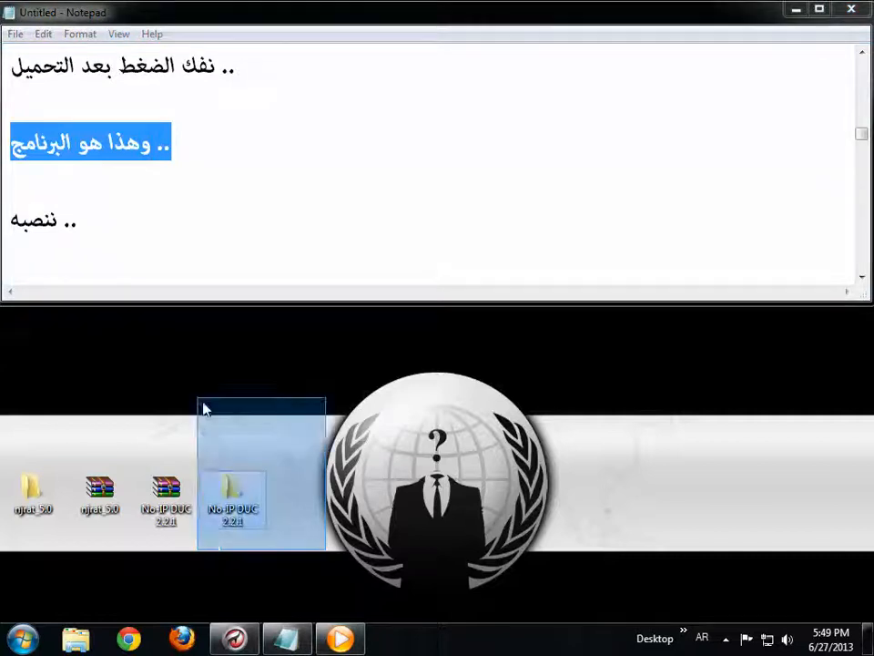
click(233, 499)
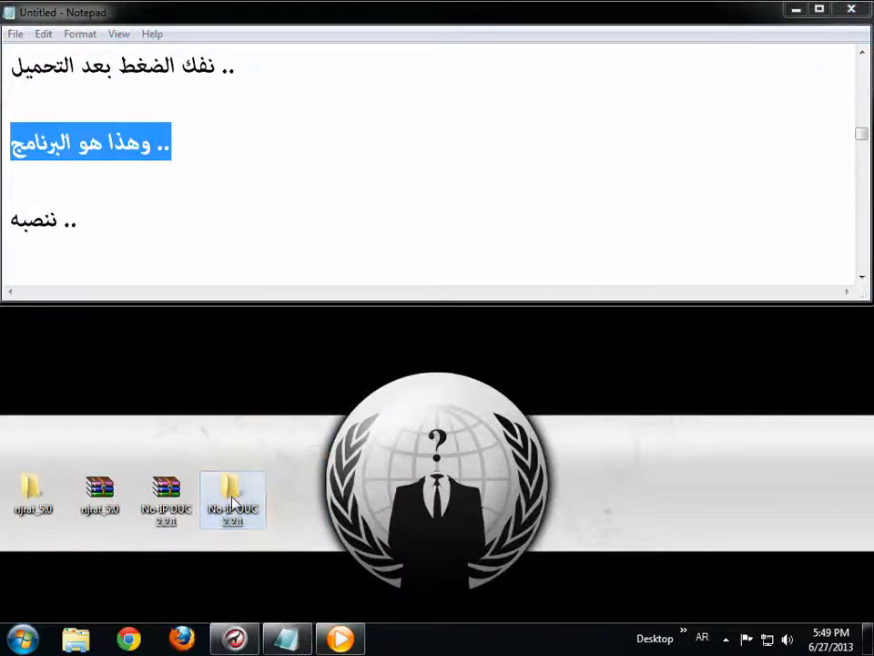
double_click(233, 499)
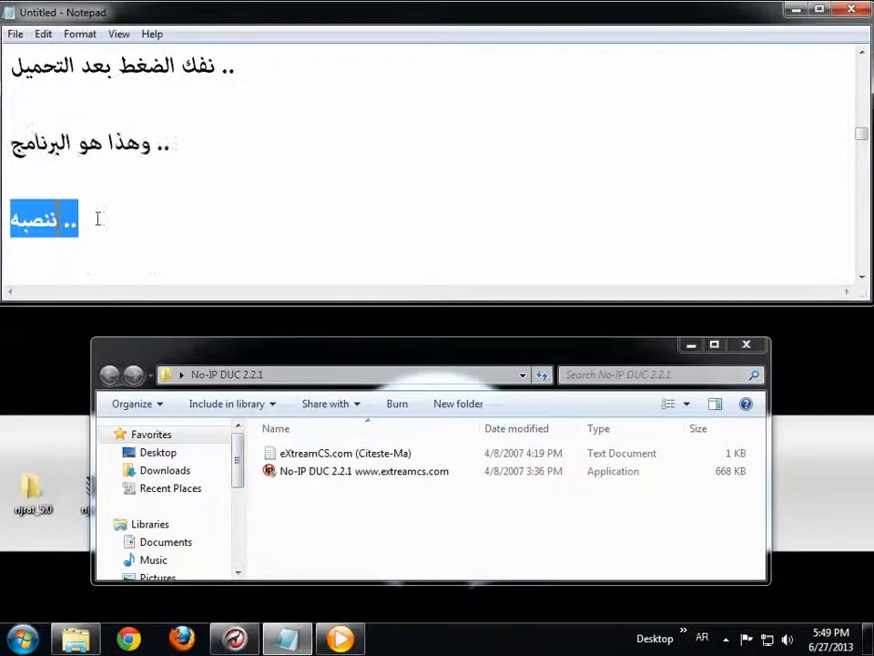
click(364, 470)
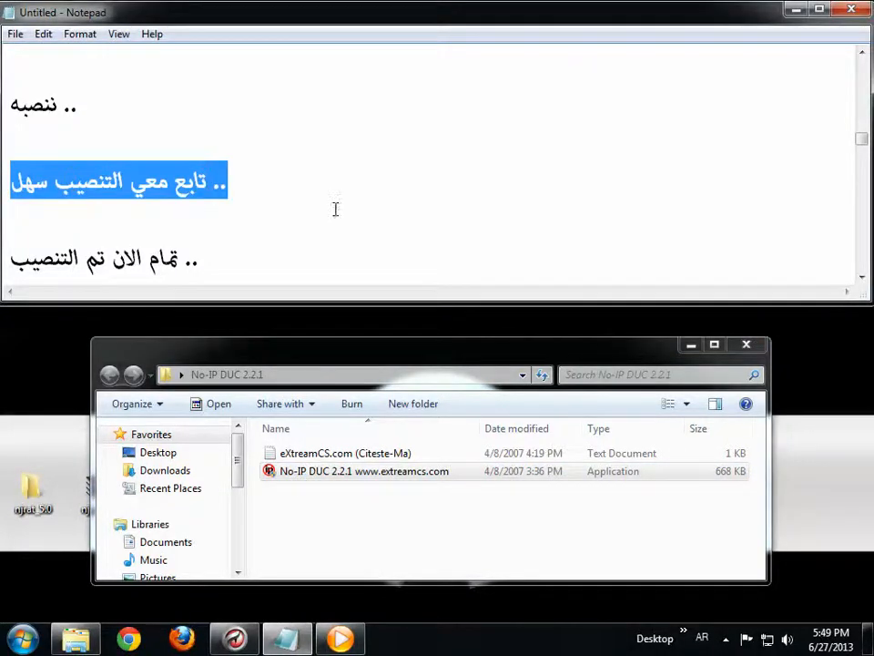
double_click(365, 470)
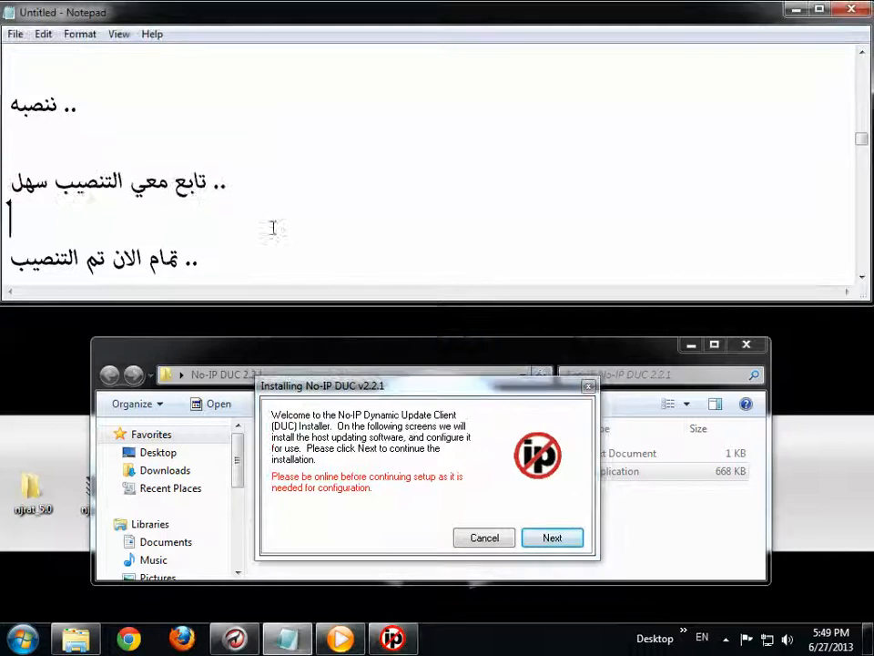
Step: Run the installer through to completion, installing into C:\Program Files\No-IP
click(551, 538)
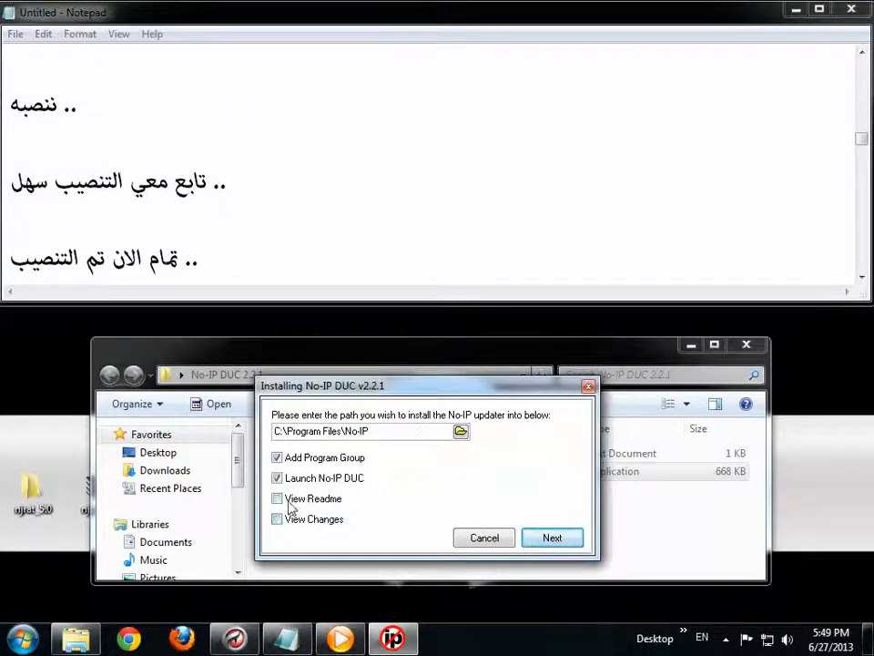
mouse_move(551, 537)
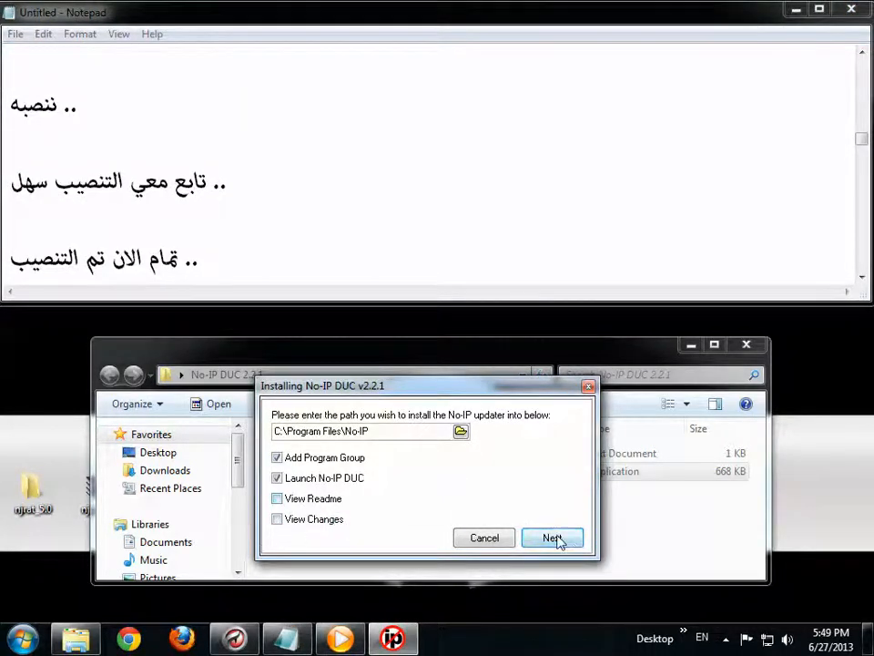
click(552, 537)
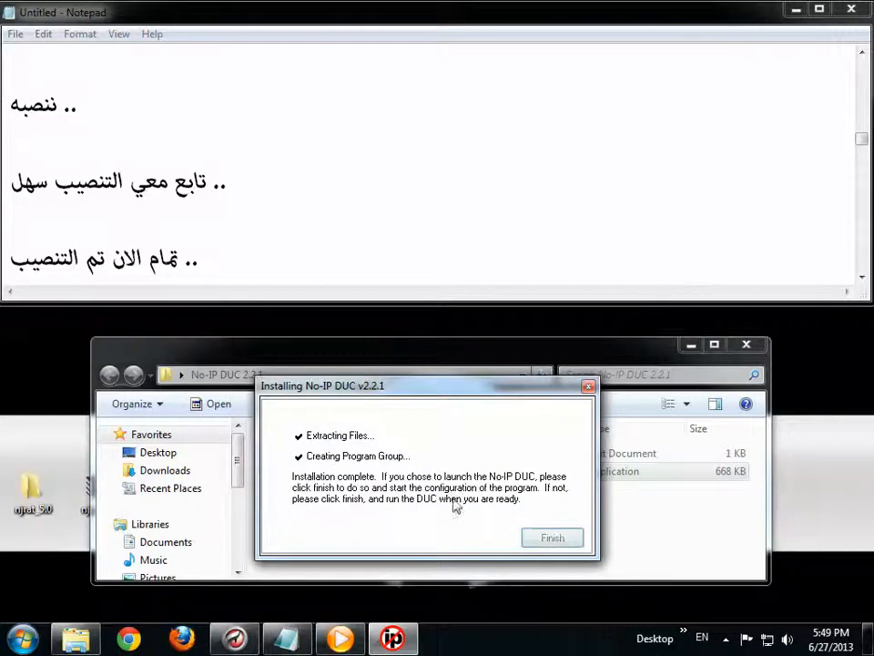
click(552, 537)
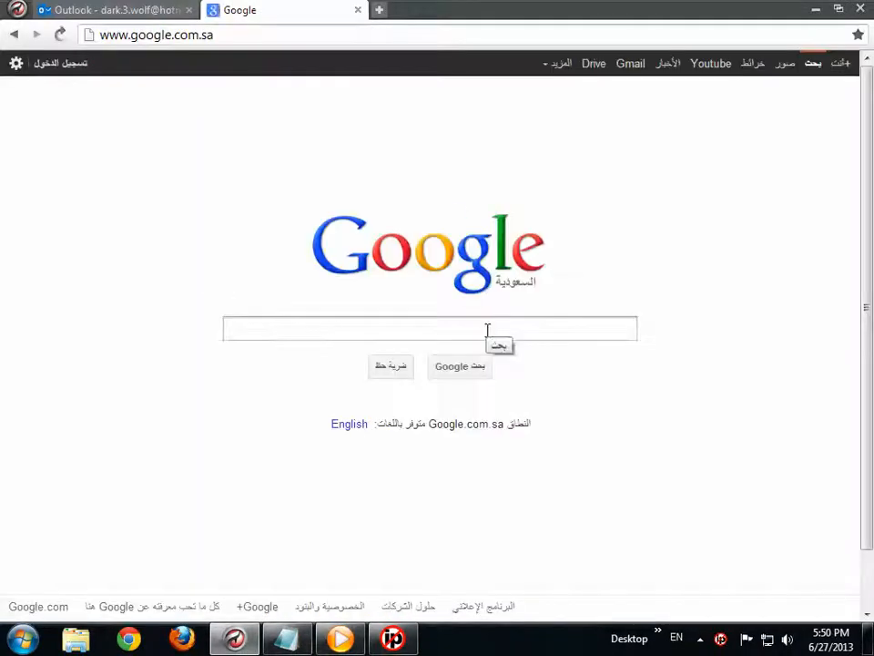
Step: Search Google for no-ip and go to the No-IP.com official site
text(no-u)
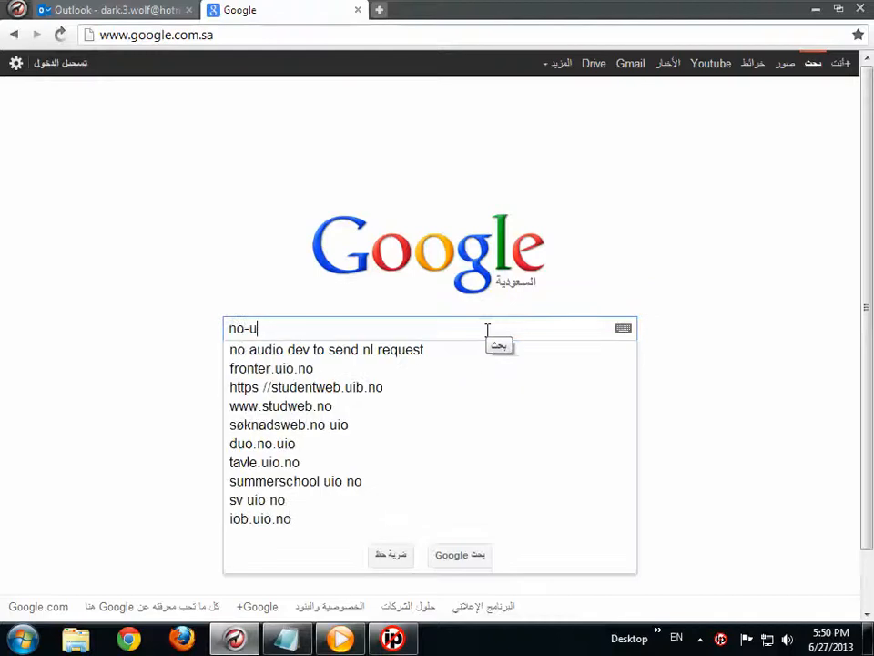
key(Return)
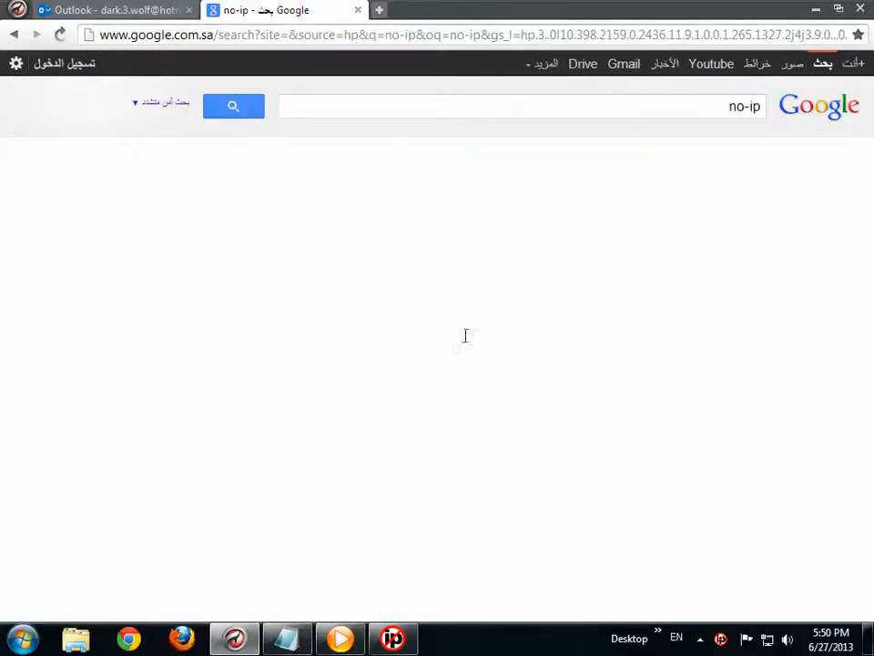
click(234, 105)
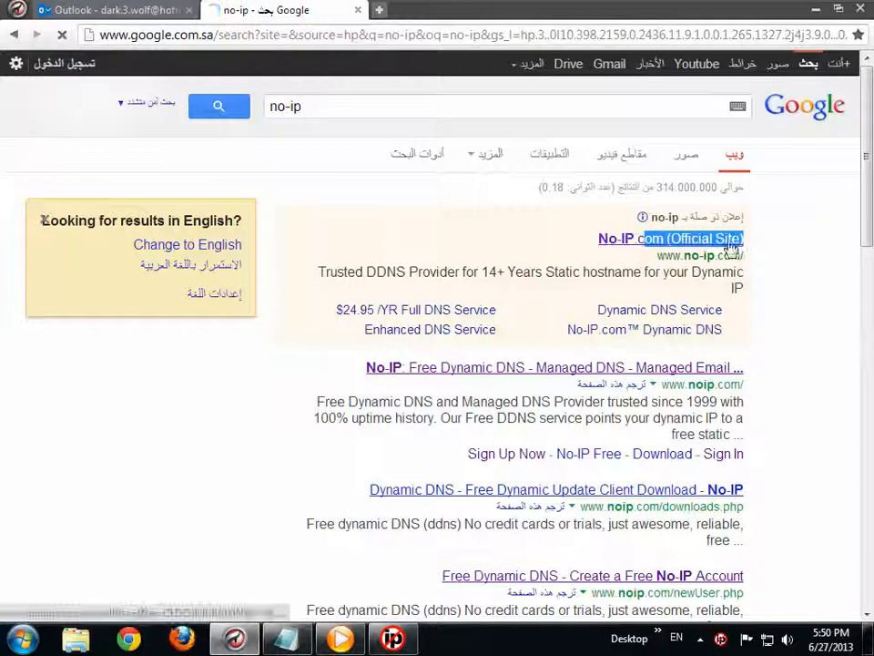
click(671, 237)
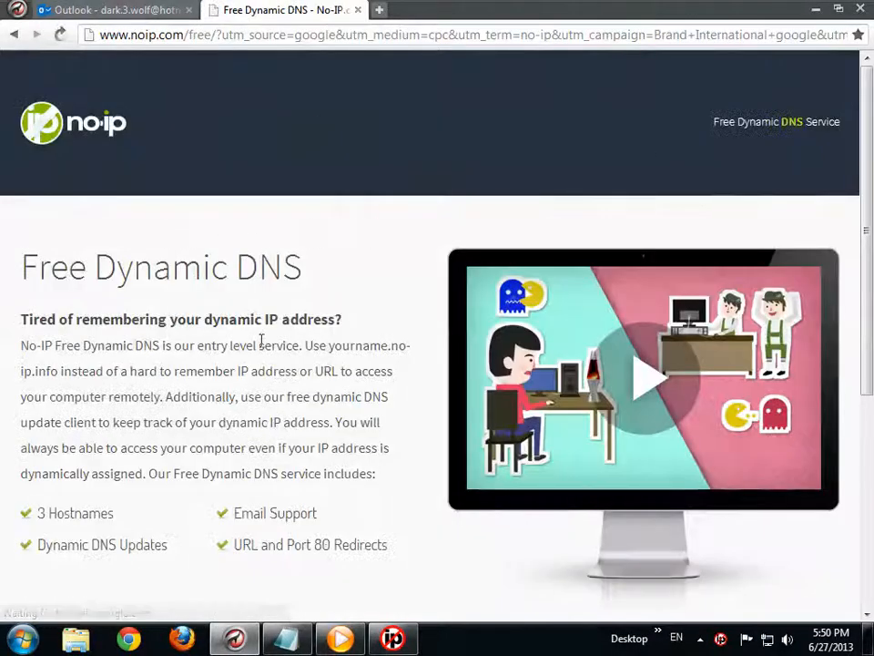
Step: Start the free account signup via Sign Up Now, reaching the Create Your No-IP Account page
scroll(down, 3)
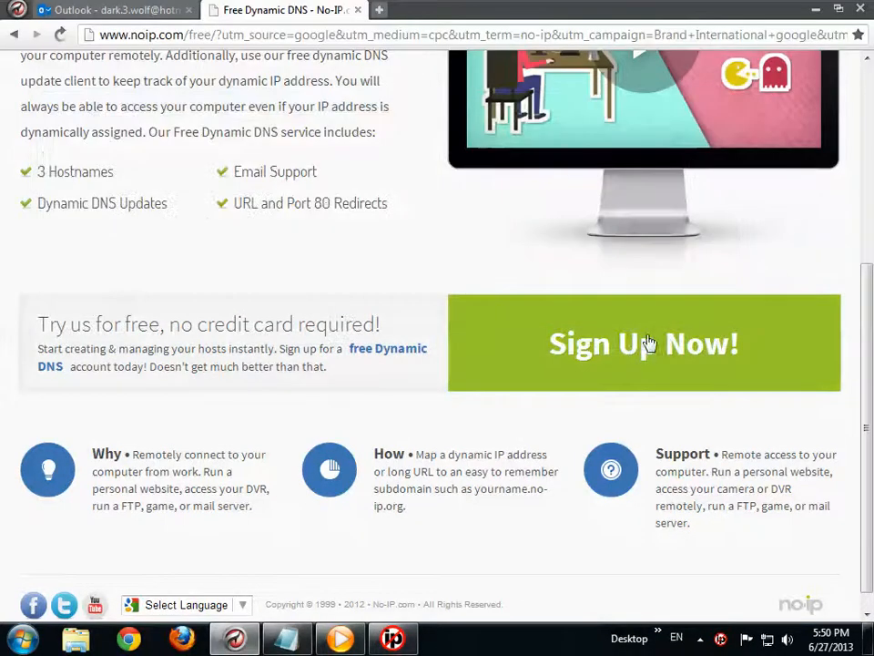
click(645, 343)
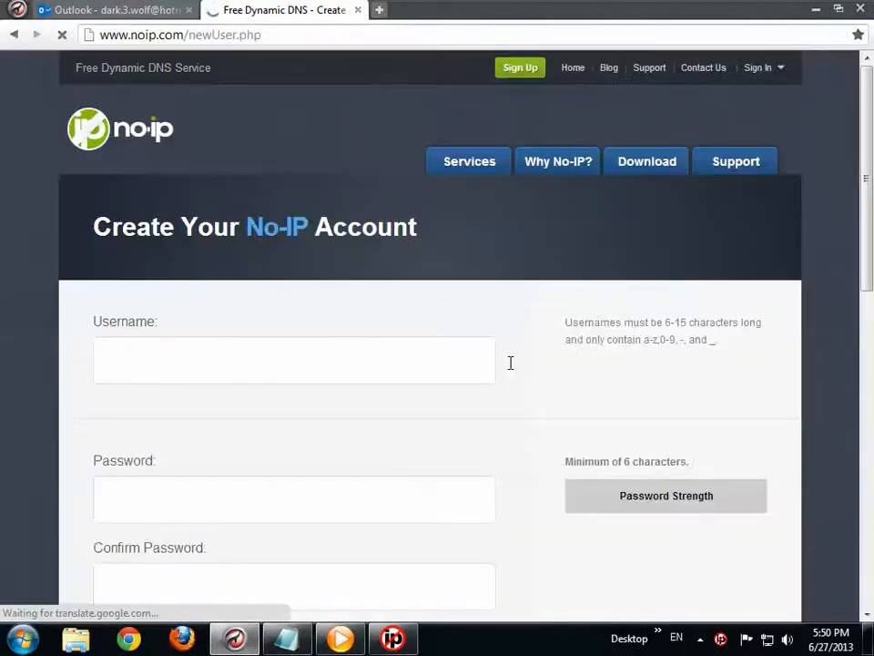
click(295, 358)
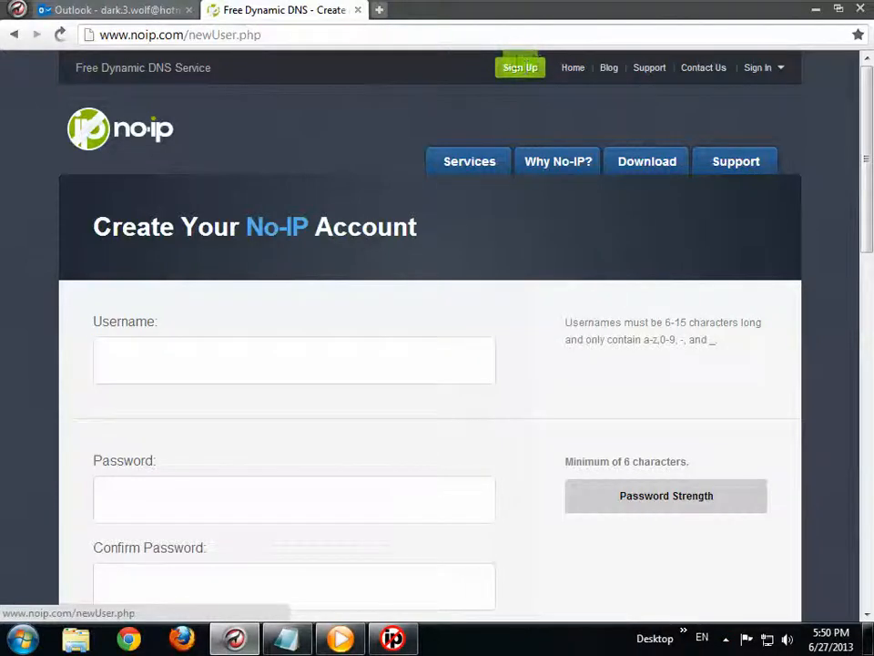
click(520, 67)
text(هناحط )
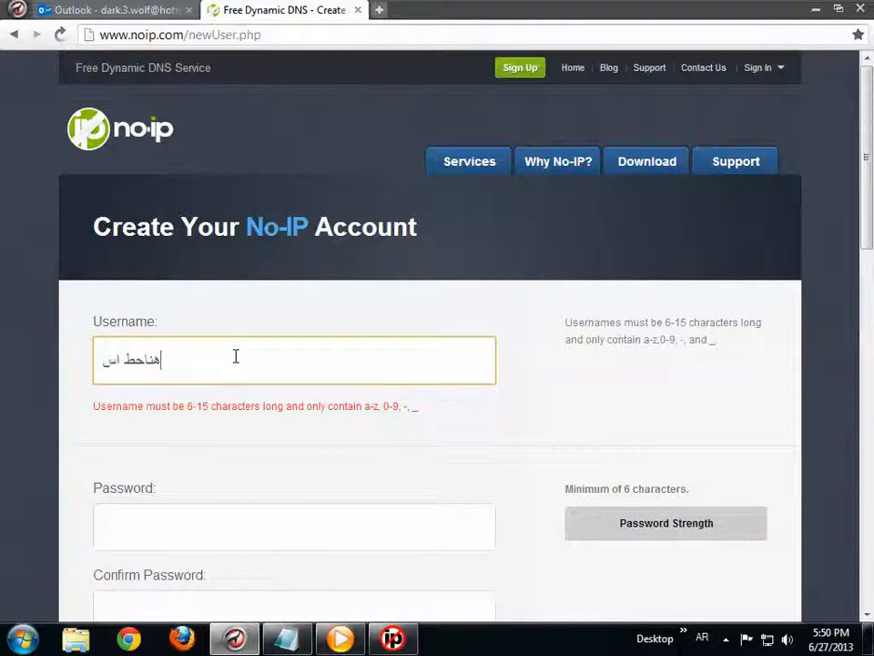
text(اسمك)
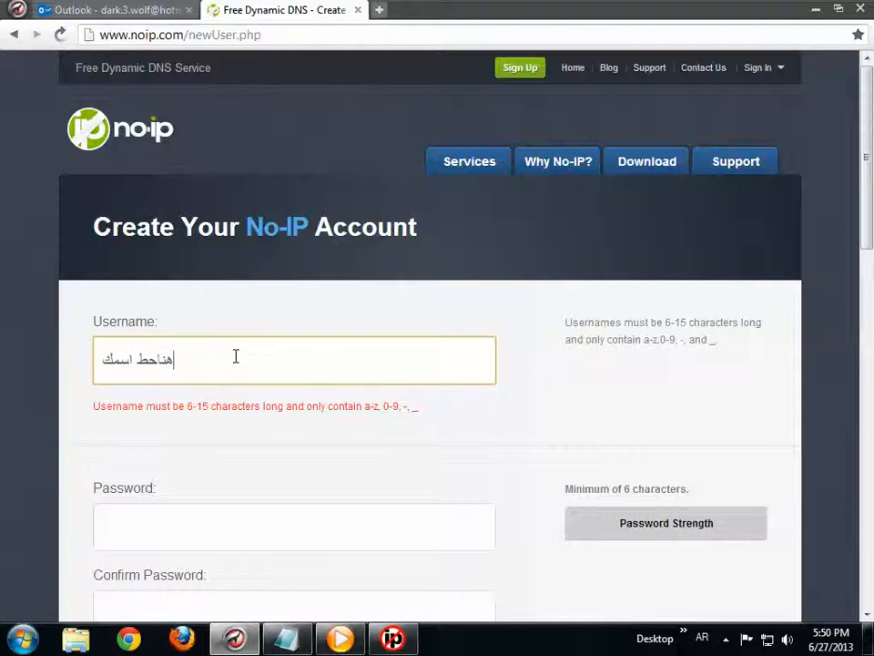
key(ctrl+a)
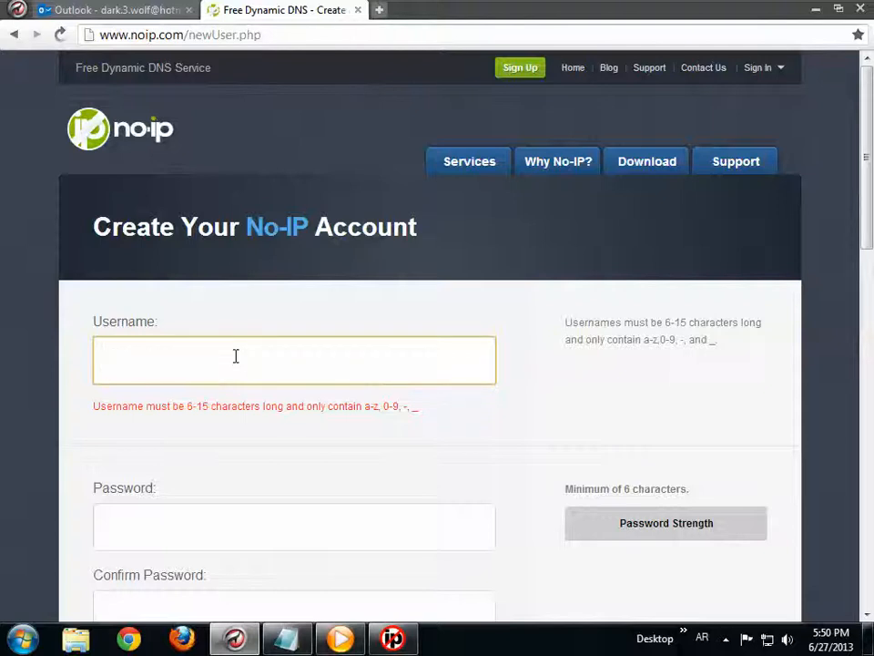
text(plagued)
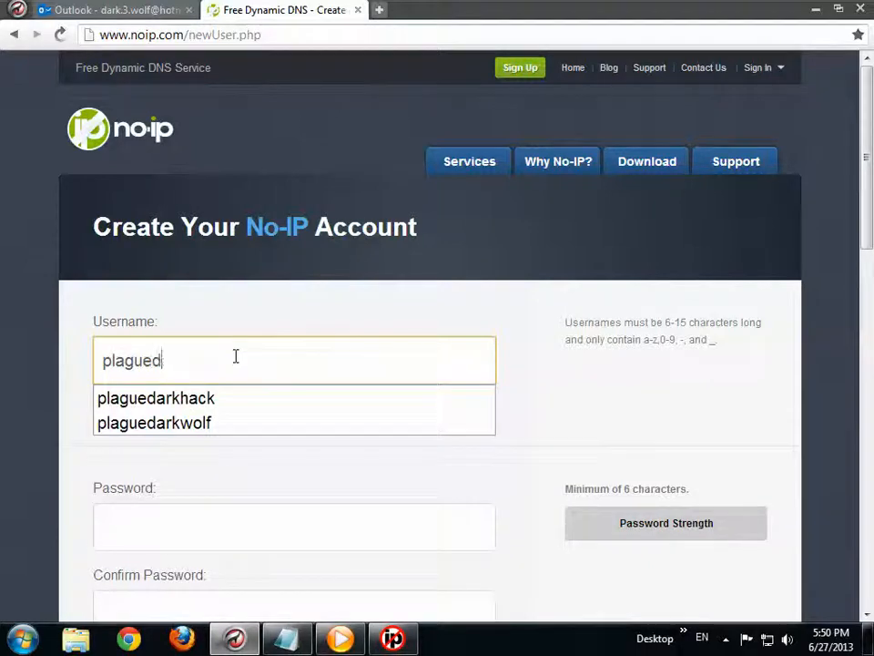
click(153, 423)
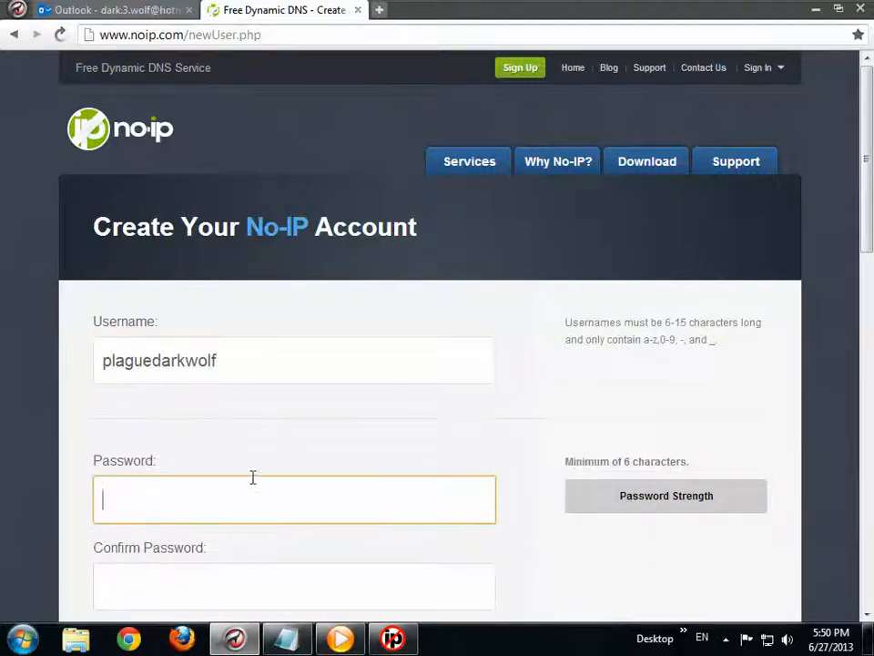
Step: Enter a strong matching password, the saved email address and hostname plaguedarkwolf.no-ip.biz
scroll(down, 3)
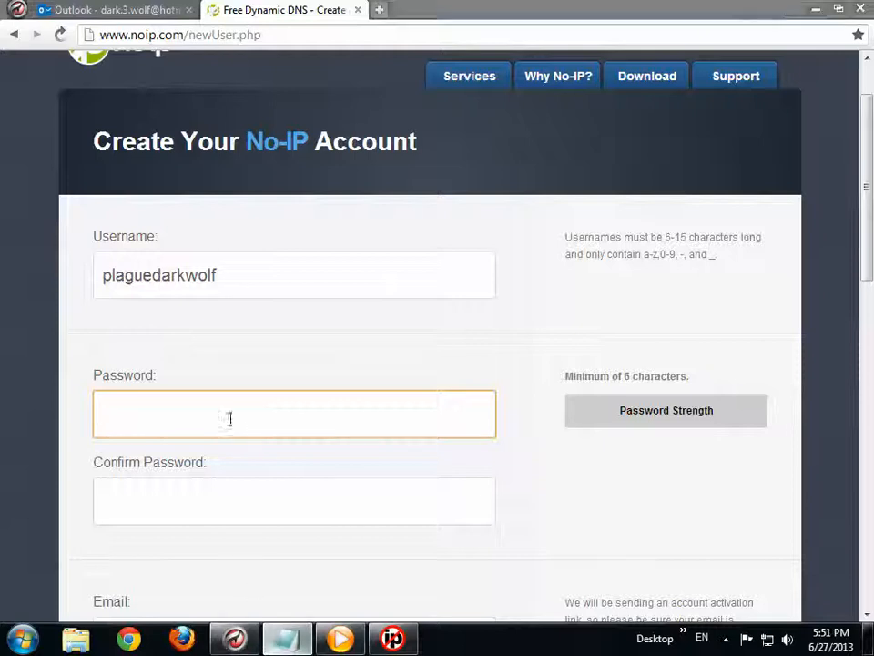
click(288, 638)
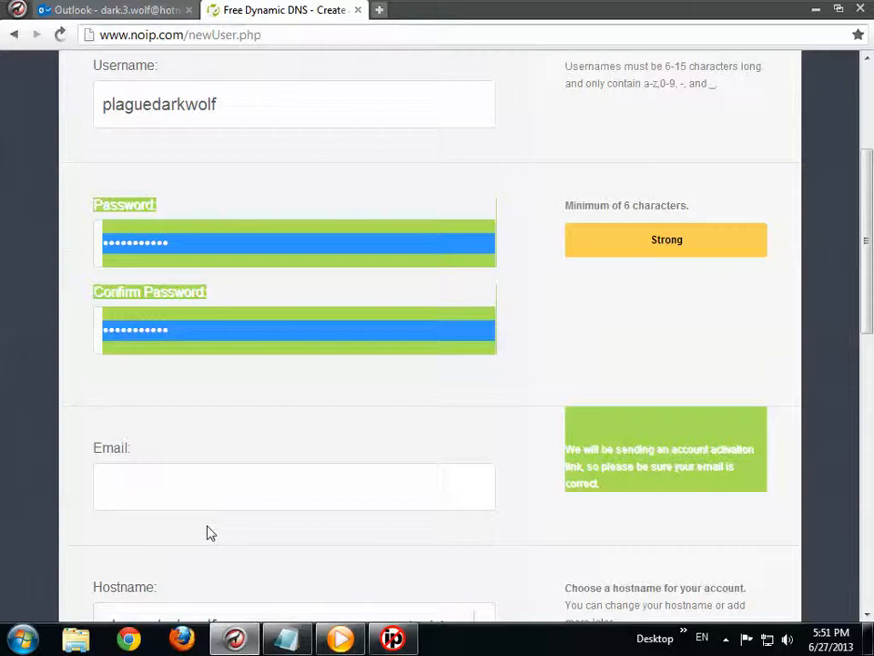
click(295, 484)
text(هناحط ايميلك ..)
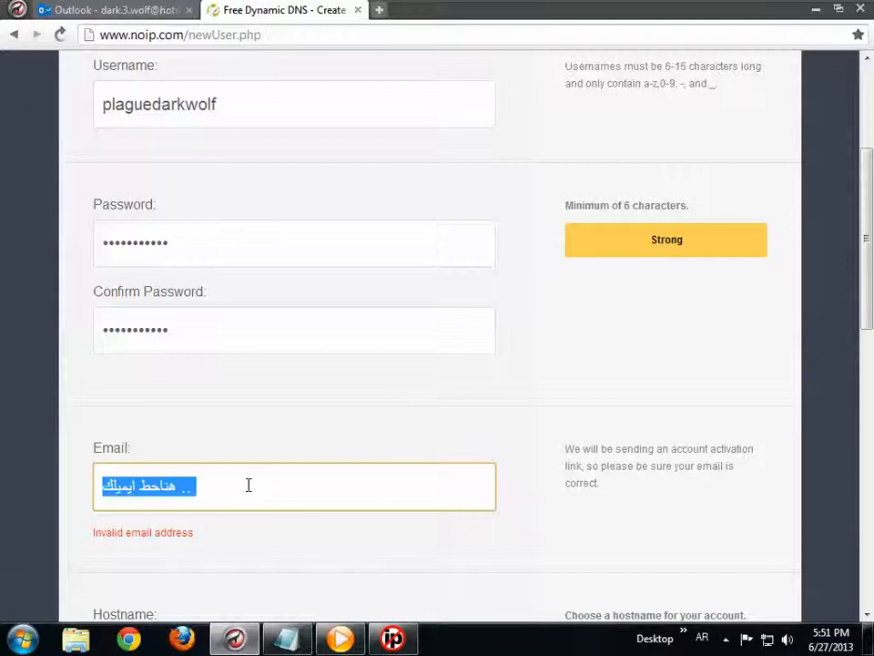
text(dark)
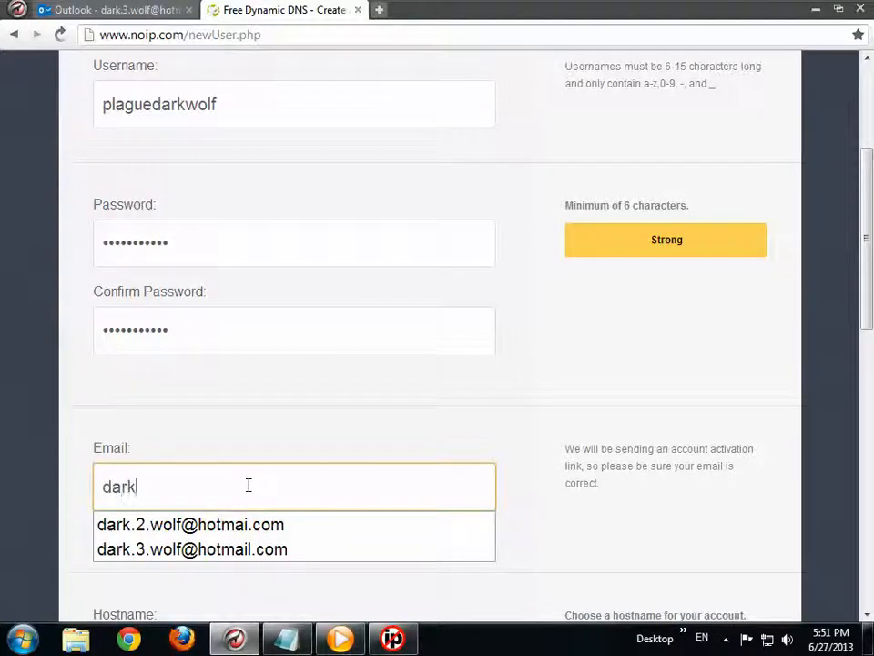
click(193, 548)
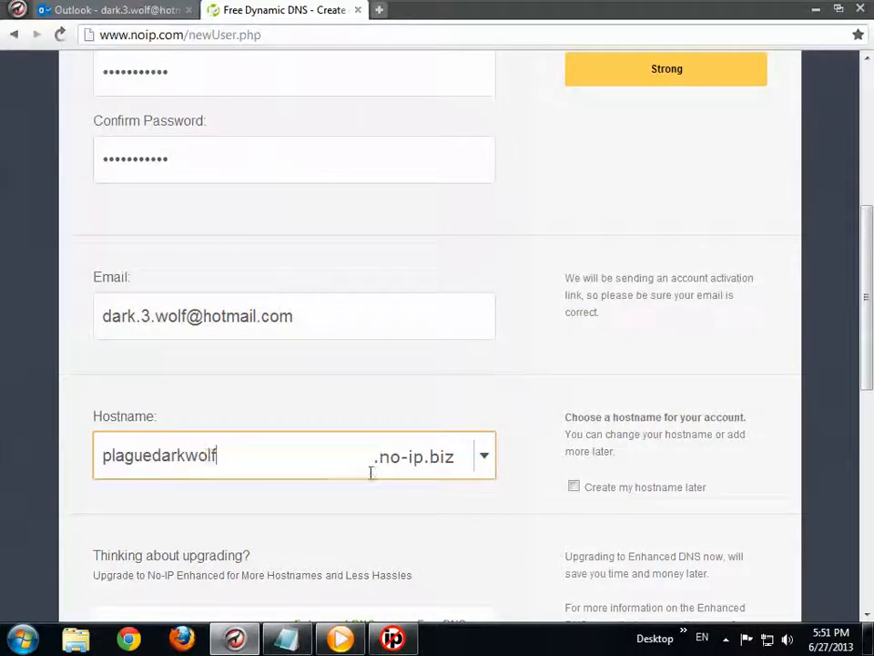
double_click(193, 455)
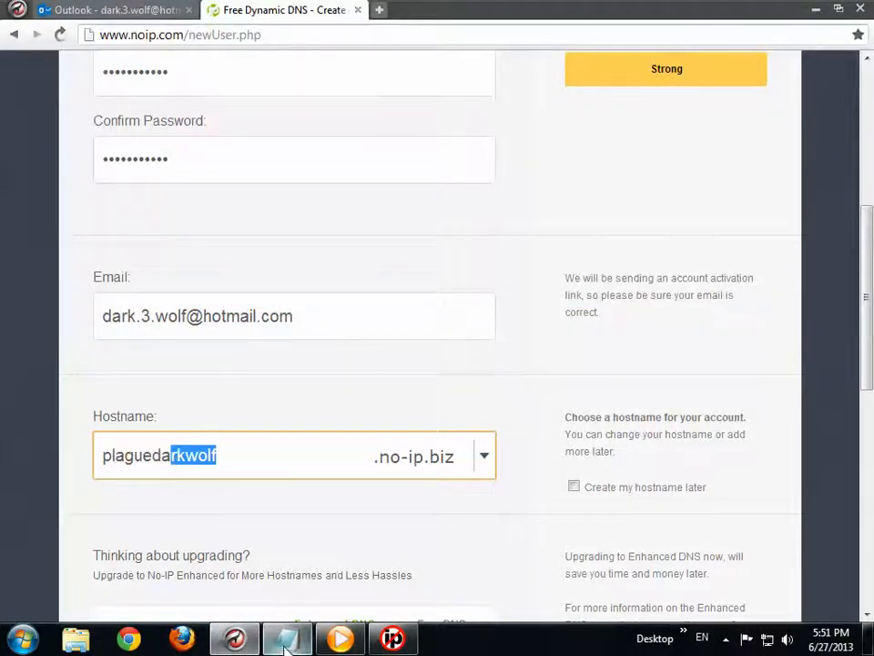
click(286, 638)
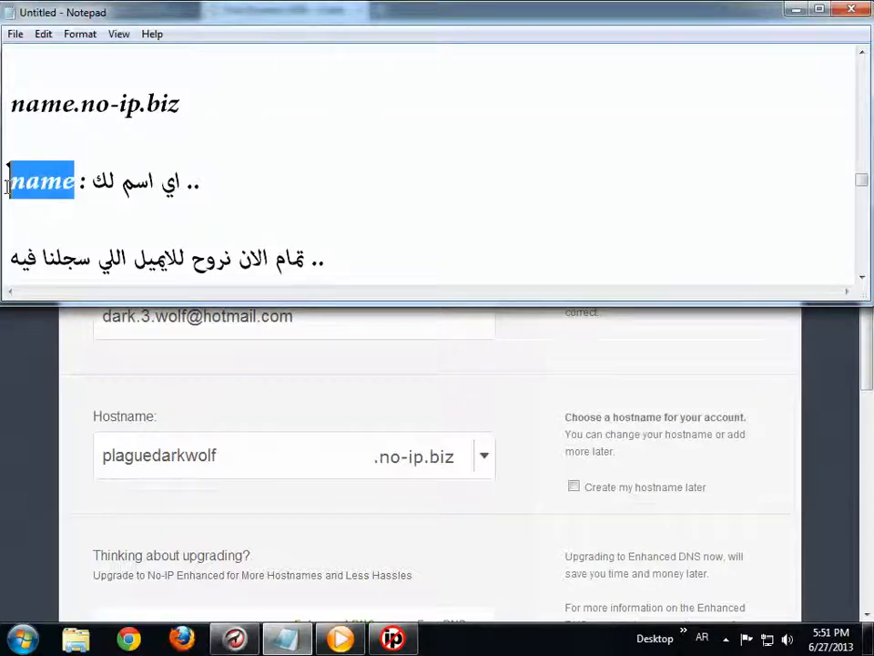
triple_click(158, 456)
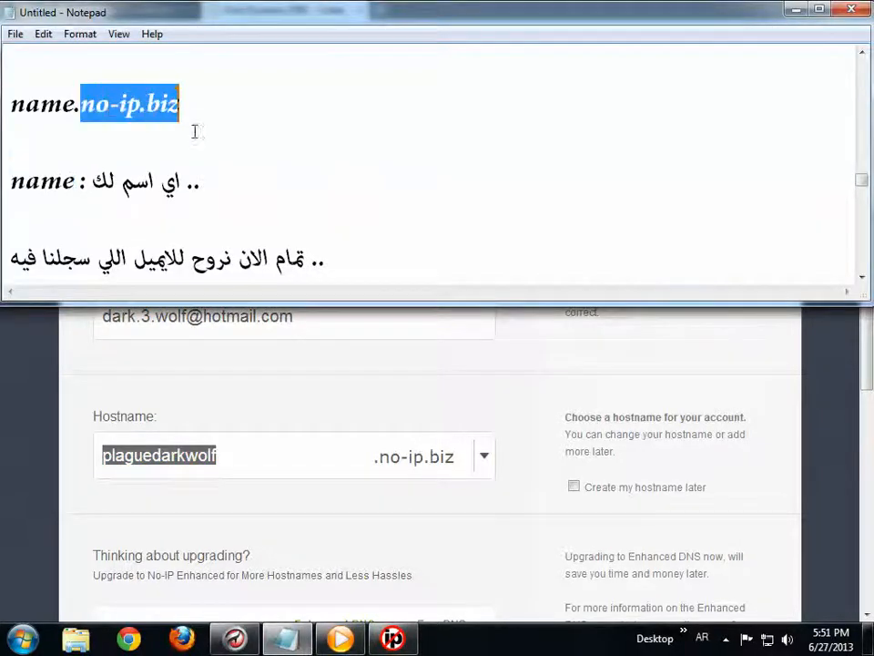
mouse_move(459, 466)
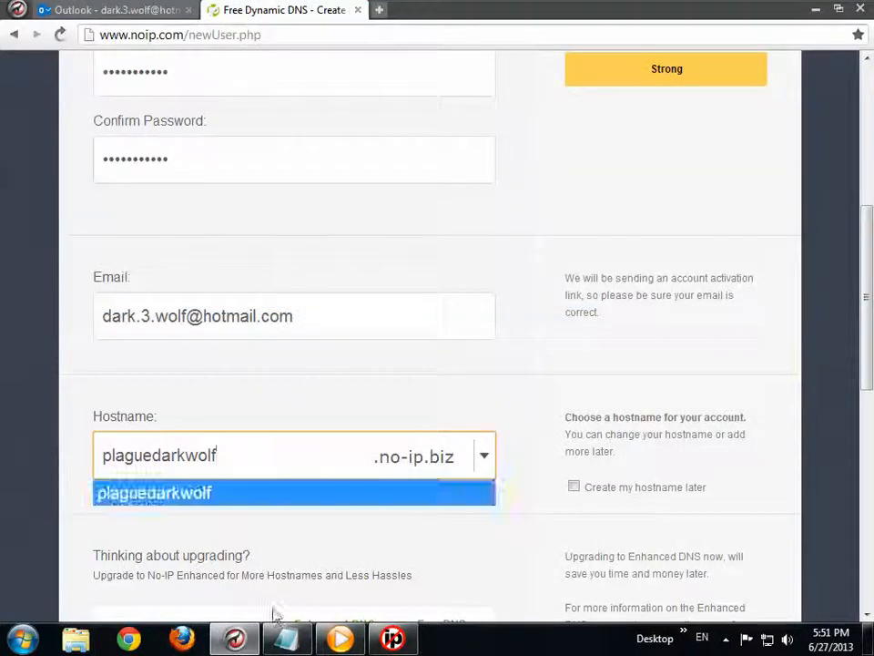
Step: Confirm the no-ip.biz hostname and submit the form as a free account
click(288, 638)
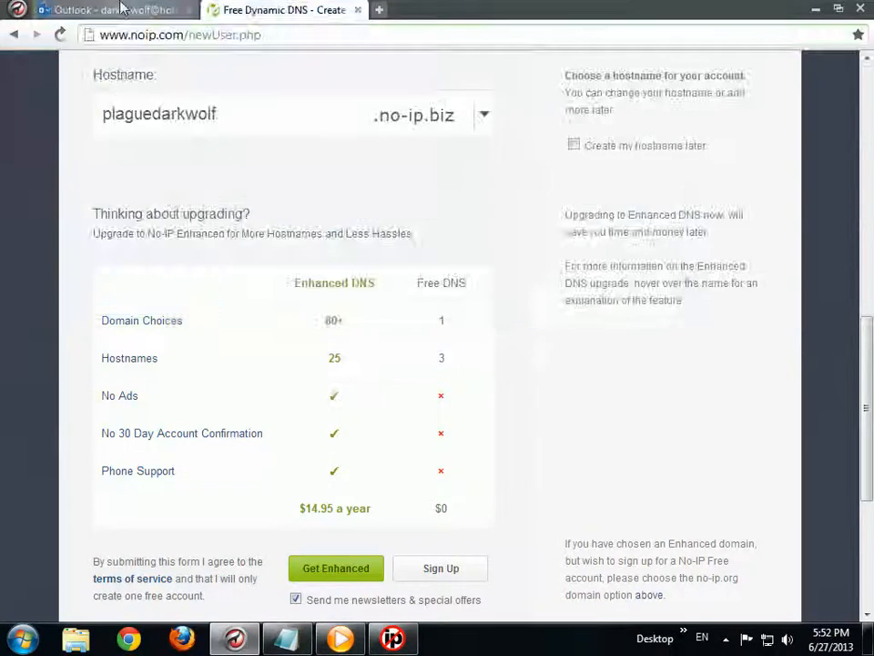
click(109, 11)
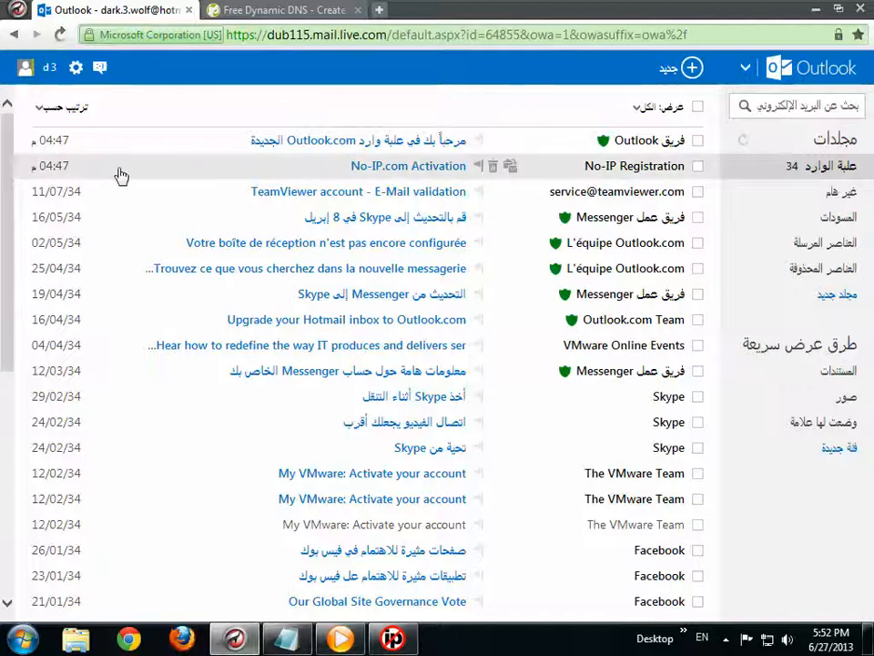
Step: Open the No-IP.com Activation email from No-IP Registration in the Outlook.com inbox
click(698, 165)
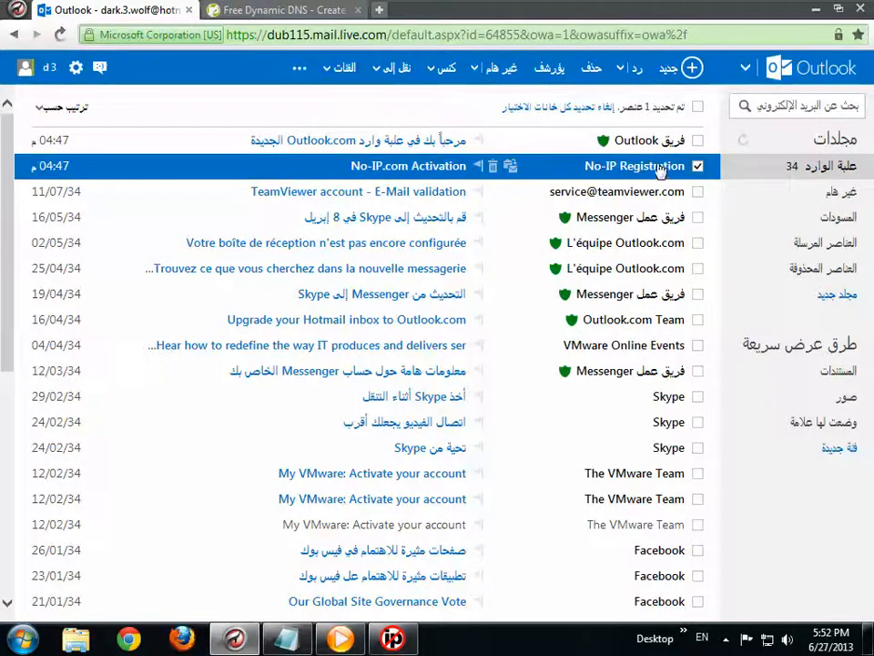
click(288, 638)
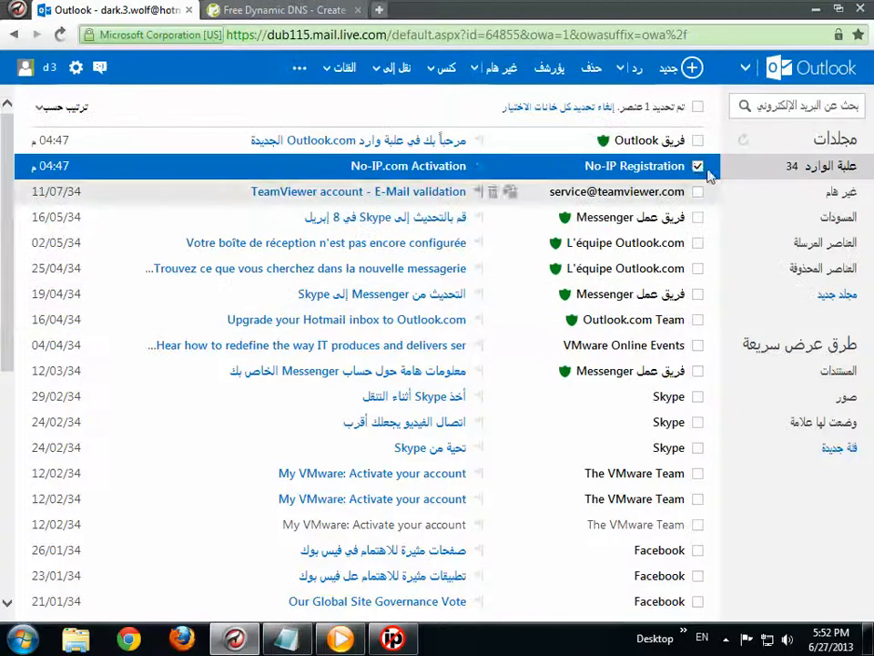
click(408, 165)
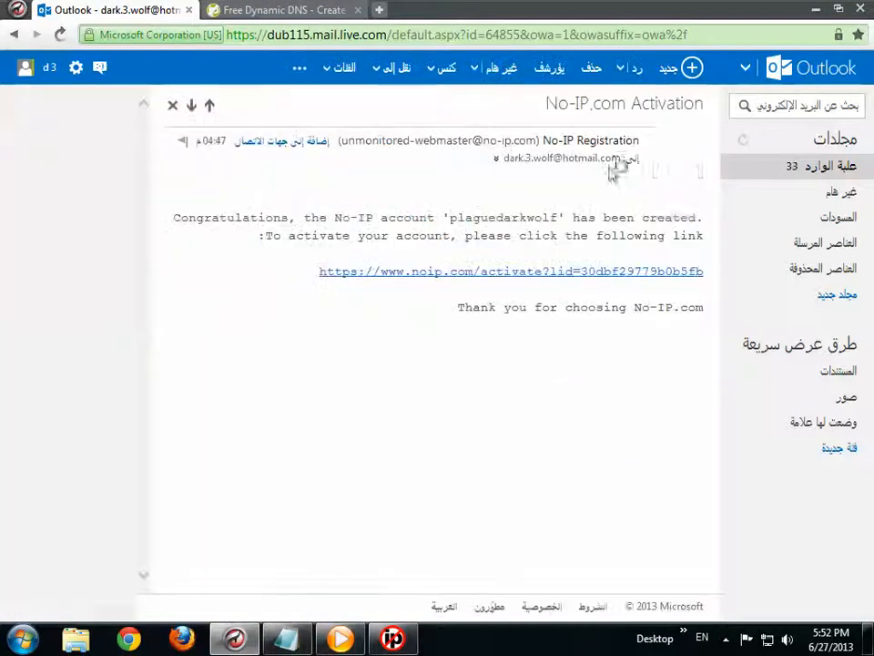